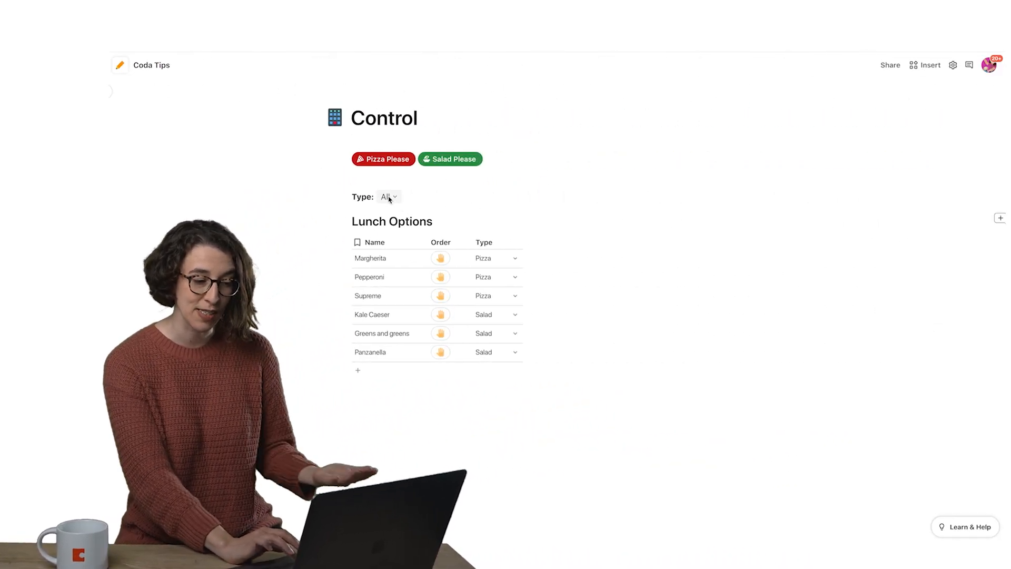
- Set the Type control to Pizza, then switch it so Salad is the only type shown
left_click(386, 197)
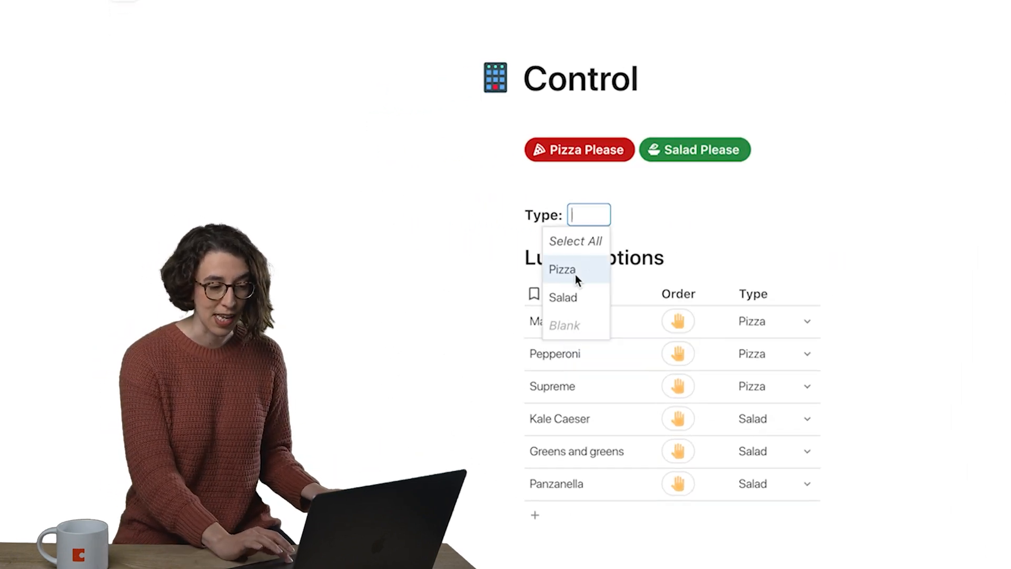
left_click(561, 268)
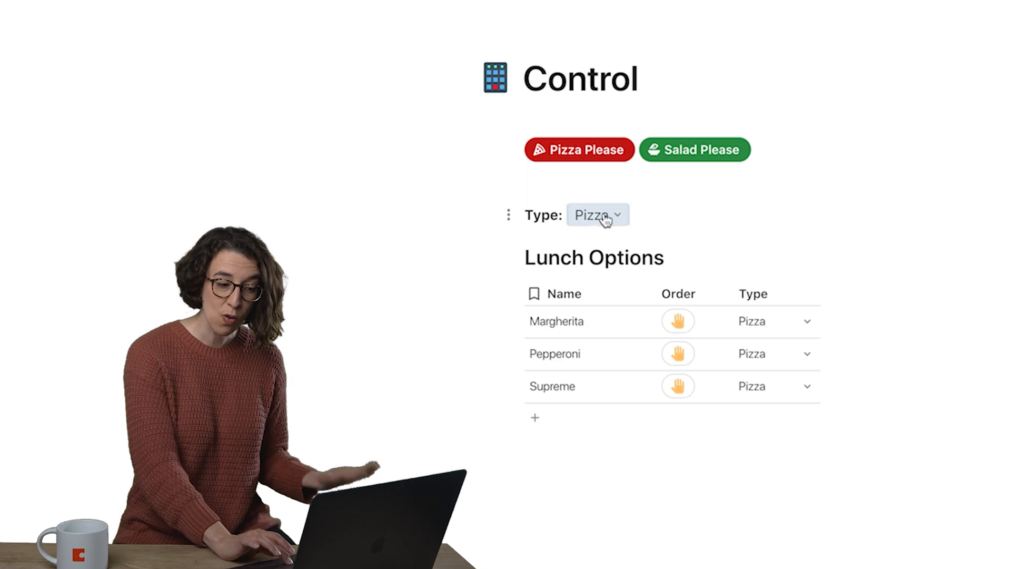
left_click(596, 214)
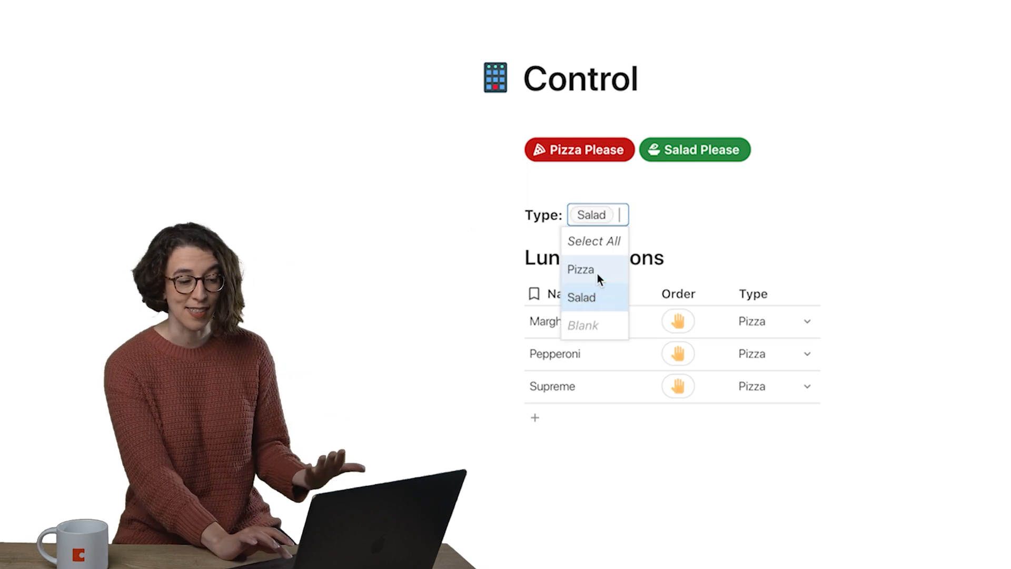
left_click(579, 297)
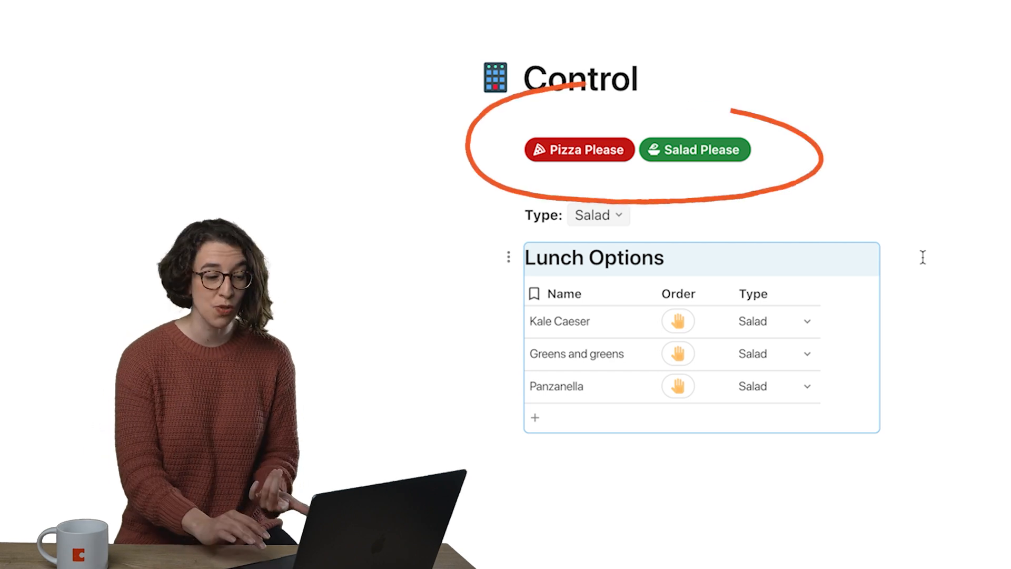
- Set the Type control to All, then use Pizza Please to show only the three pizzas
left_click(596, 215)
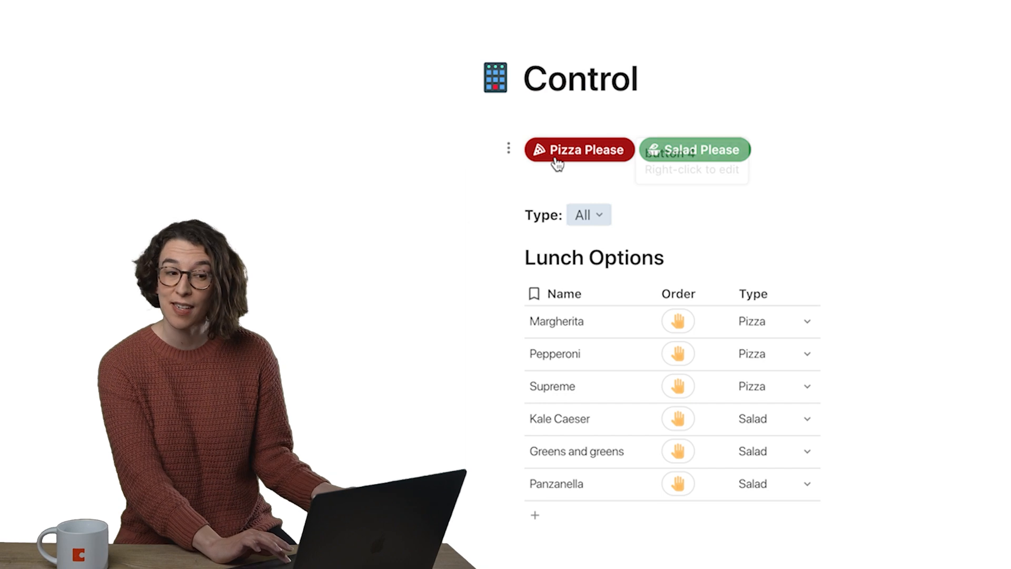
mouse_move(714, 153)
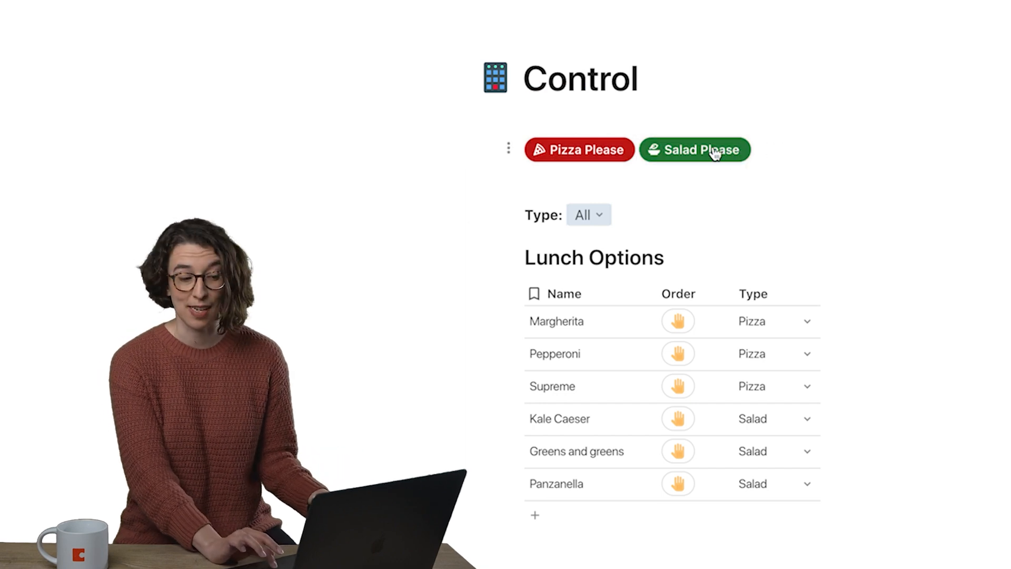
left_click(586, 214)
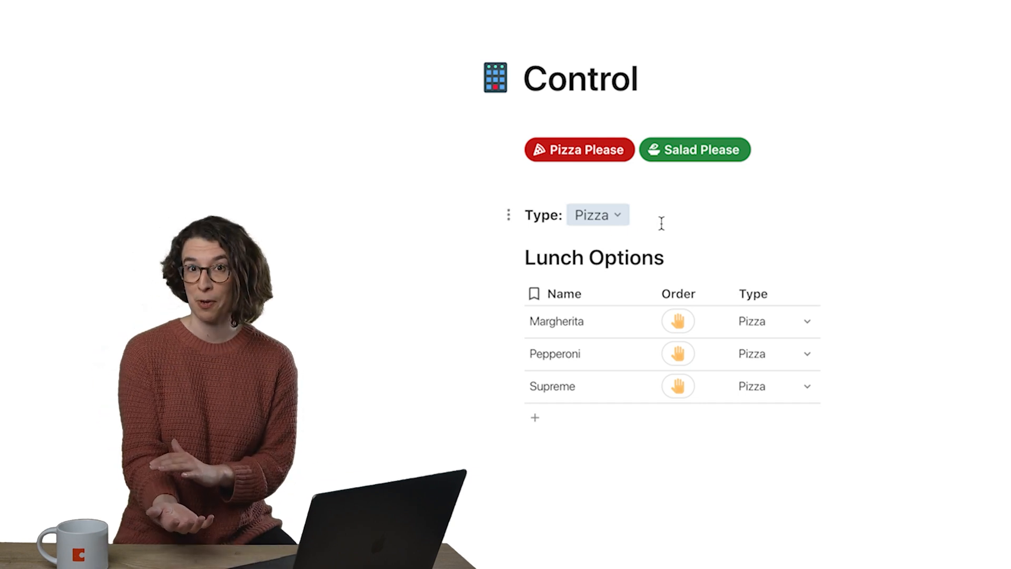
left_click(578, 149)
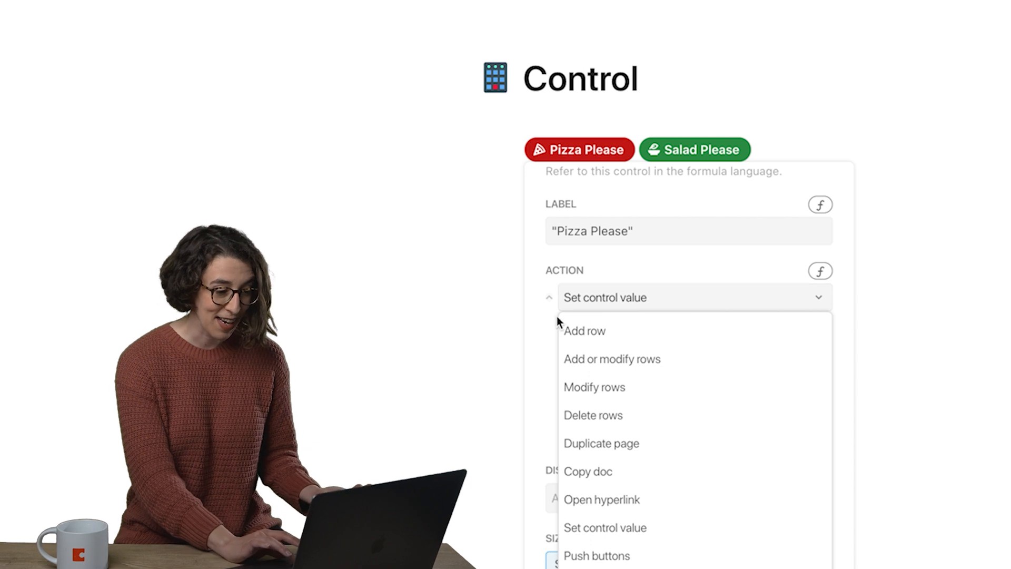
left_click(604, 526)
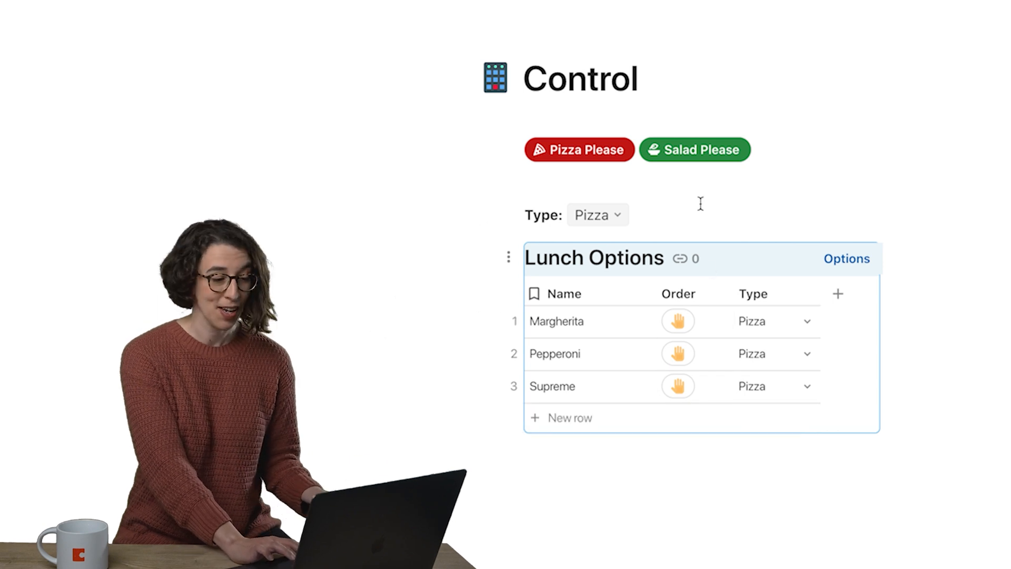
- Use Salad Please then Pizza Please, and add one order vote for the Margherita
left_click(694, 150)
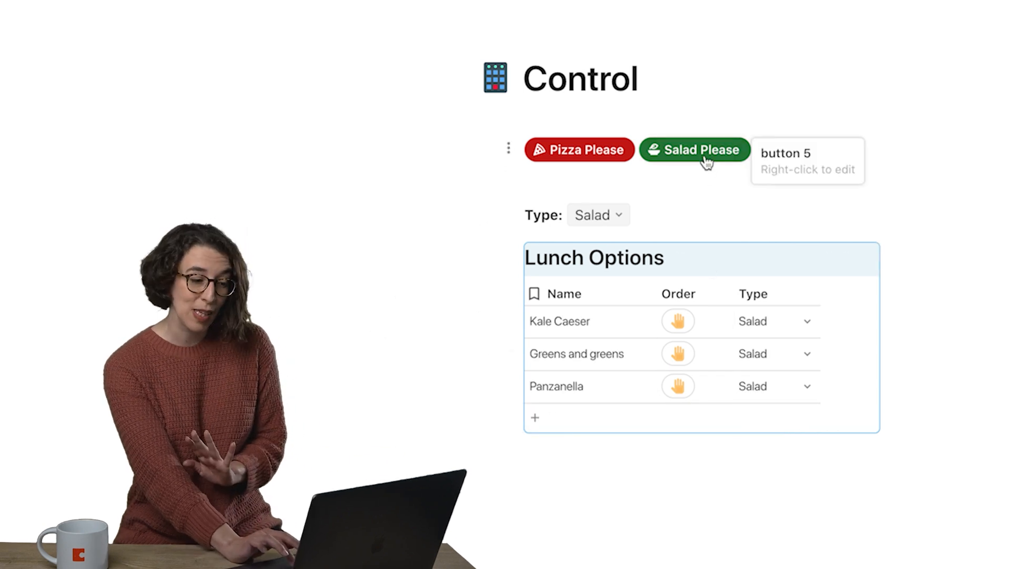
left_click(578, 150)
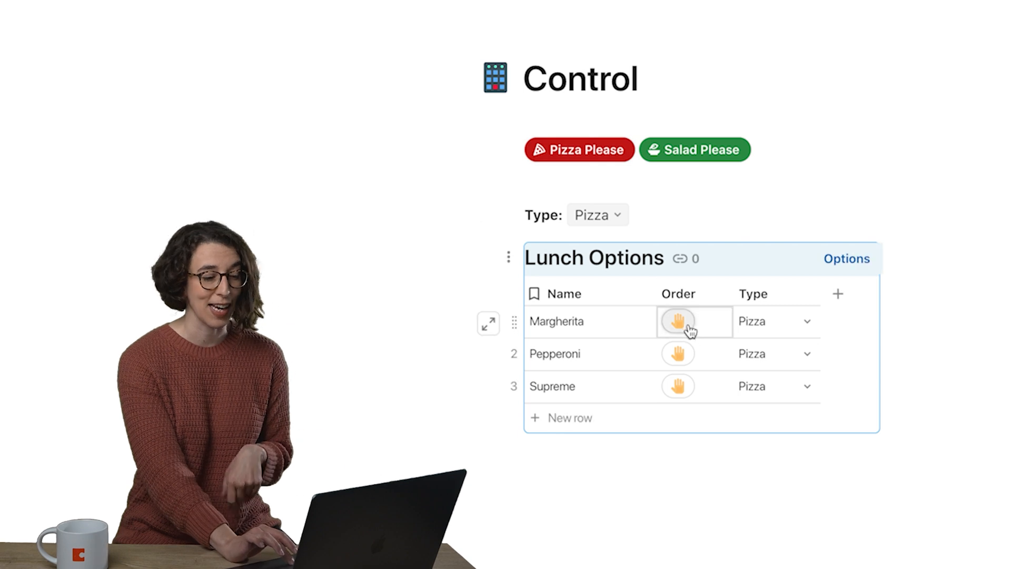
left_click(694, 321)
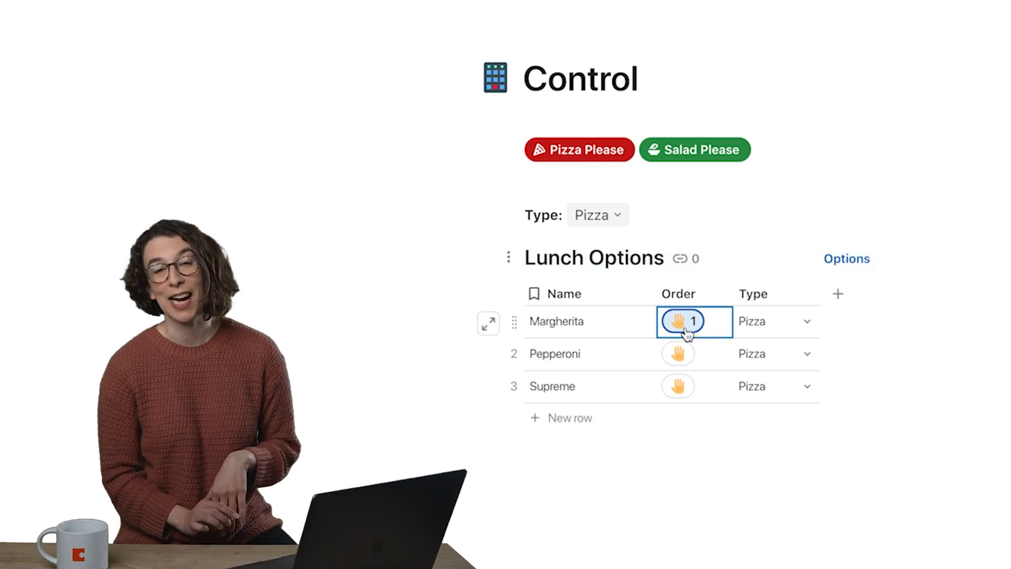